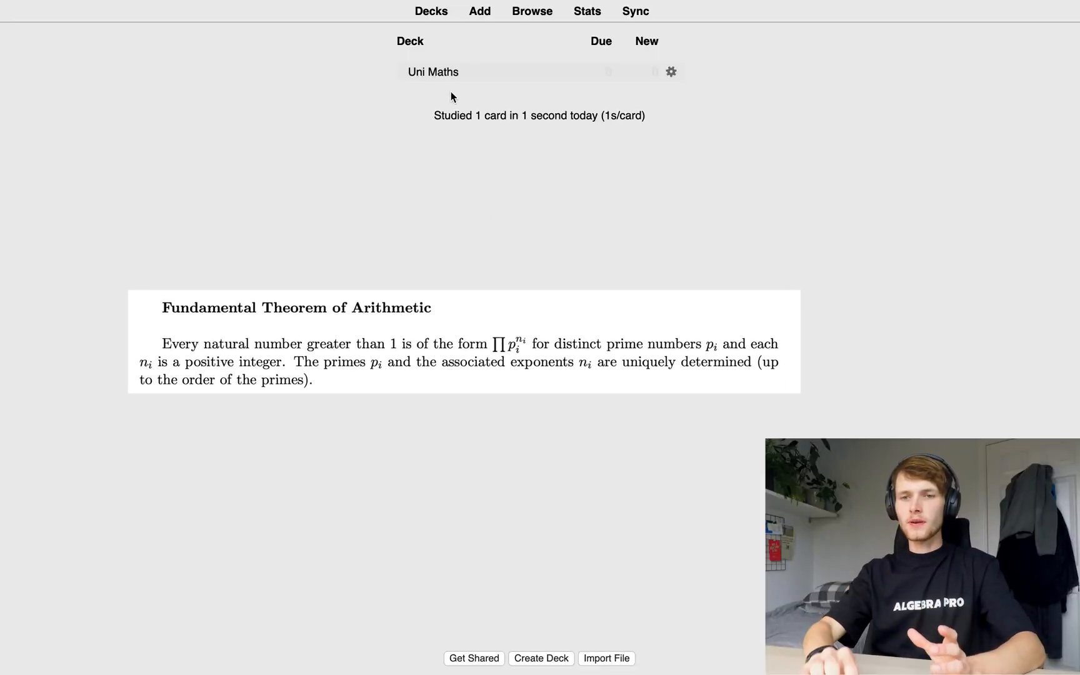
Begin adding a note to the Uni Maths deck and switch its note type to Cloze
click(434, 71)
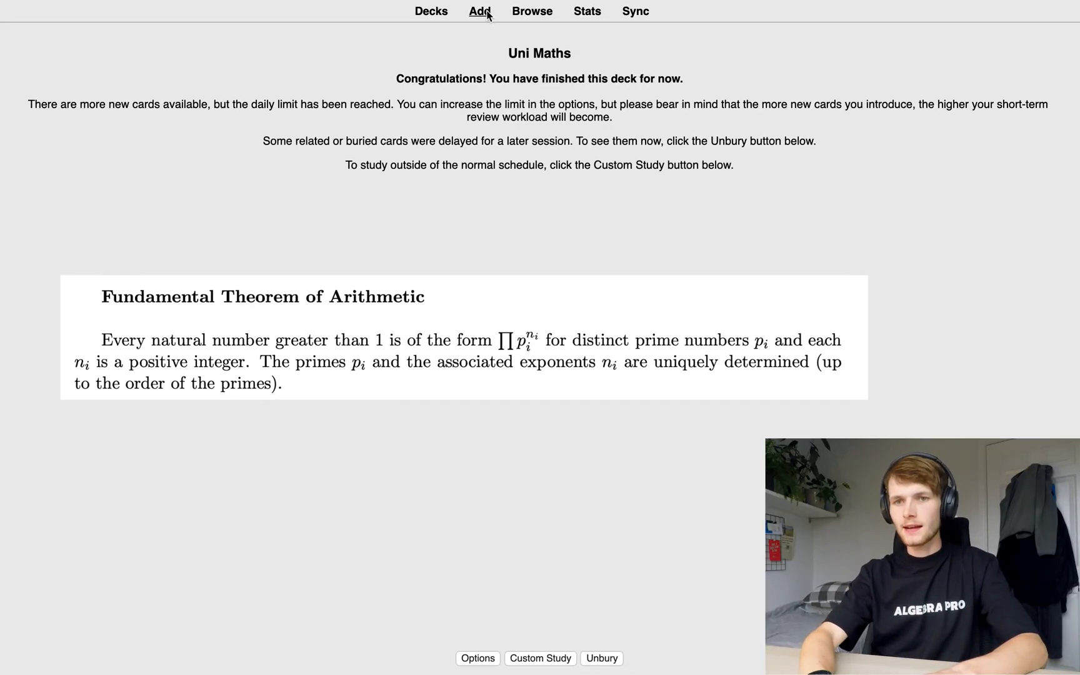
click(478, 11)
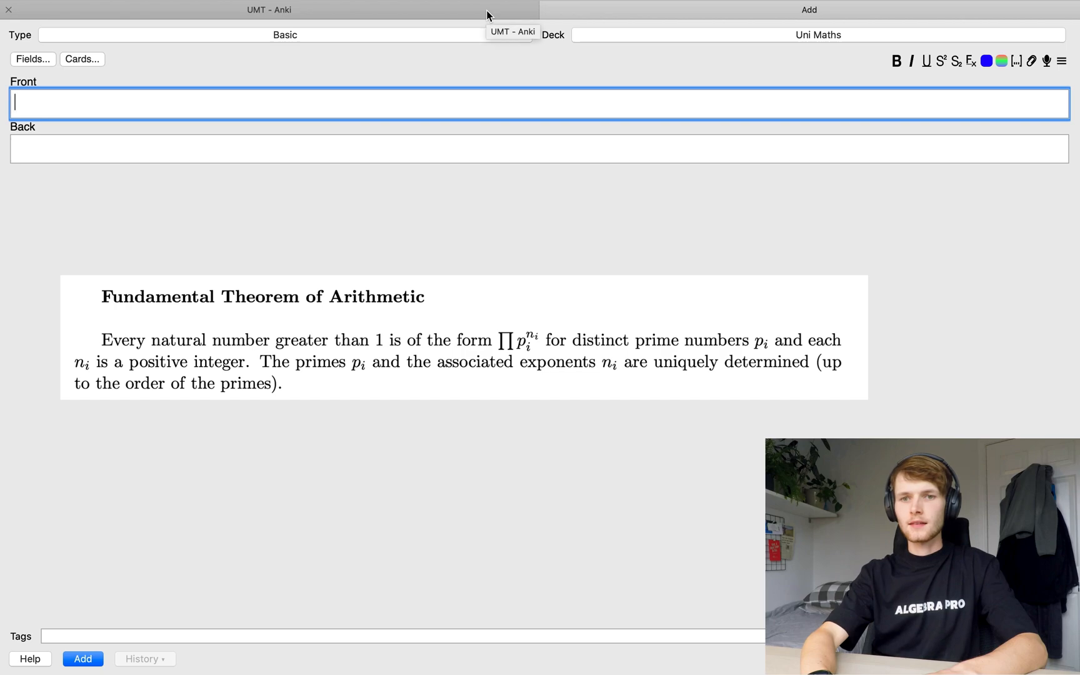
click(285, 35)
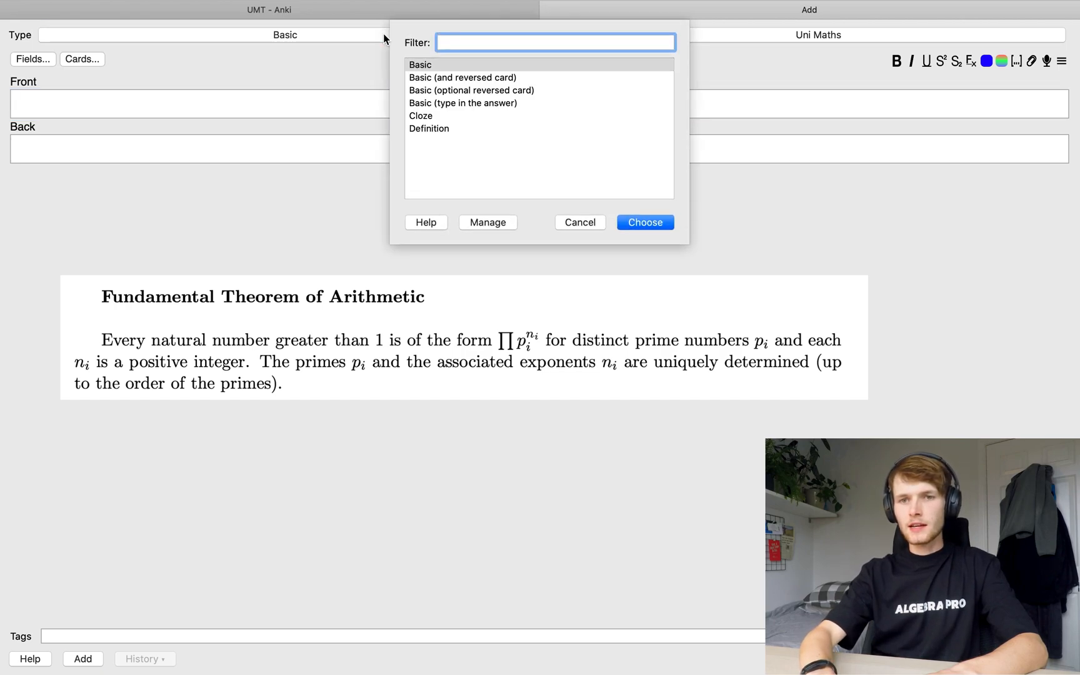
click(421, 115)
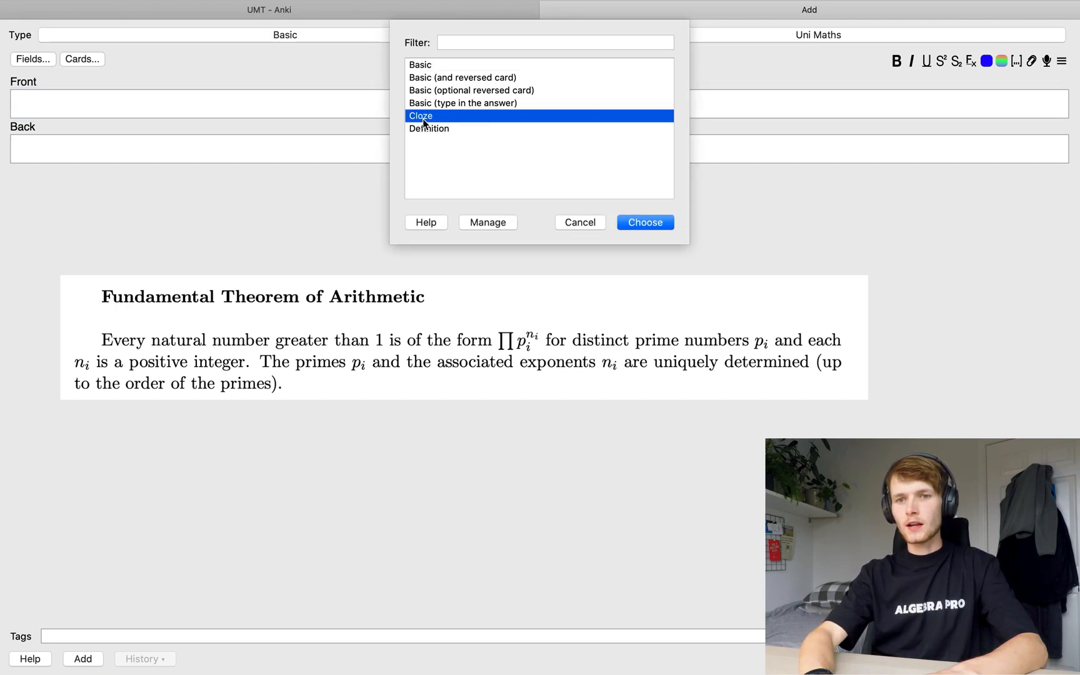
click(643, 221)
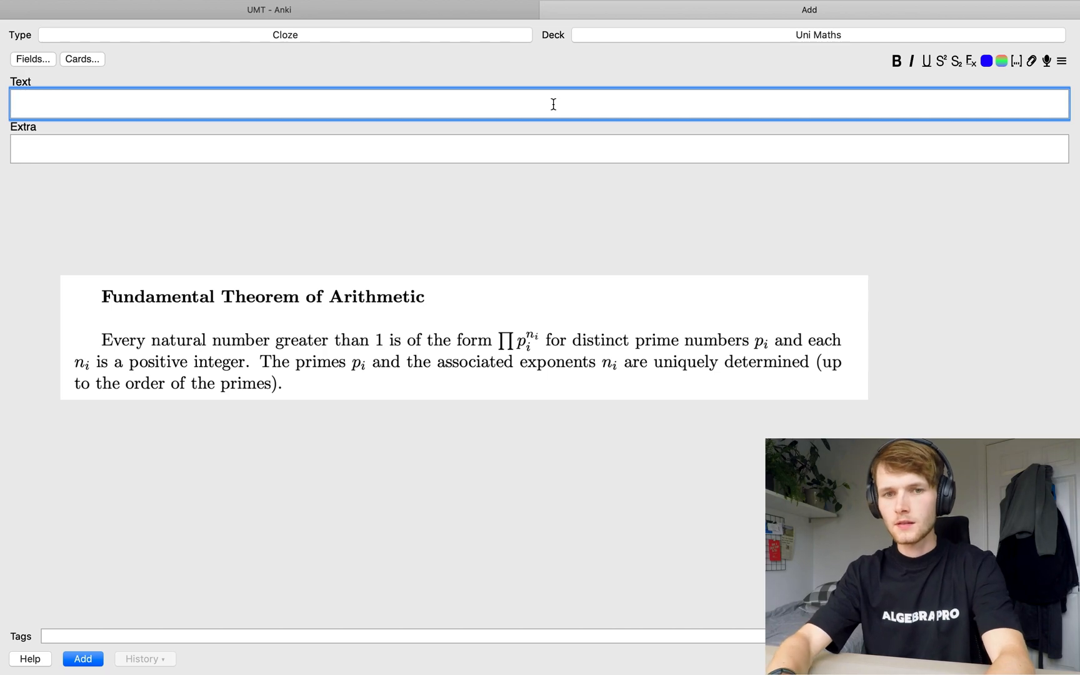
Write the Fundamental Theorem of Arithmetic title and its LaTeX product-of-primes statement, bolding the title
text(The Fundamental Theorem of Arithmetic)
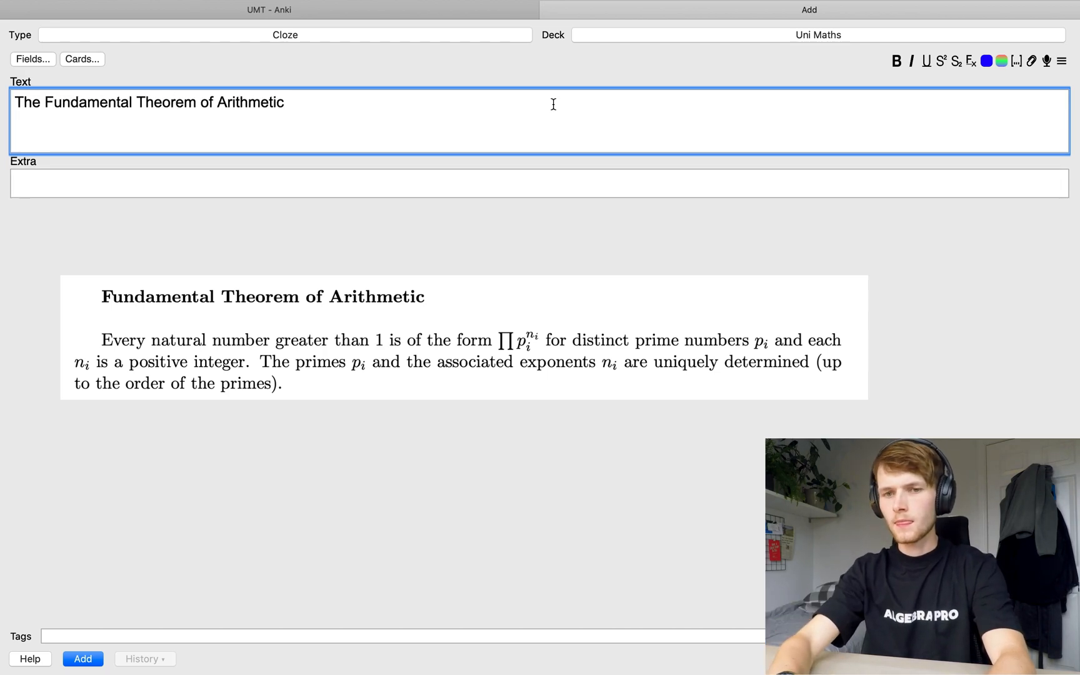
text(Every natural number greater than \(1\) is of the form \(\prod p_i^{n_i}\) for distinct prime numbers \(p_i\) and each \(n)
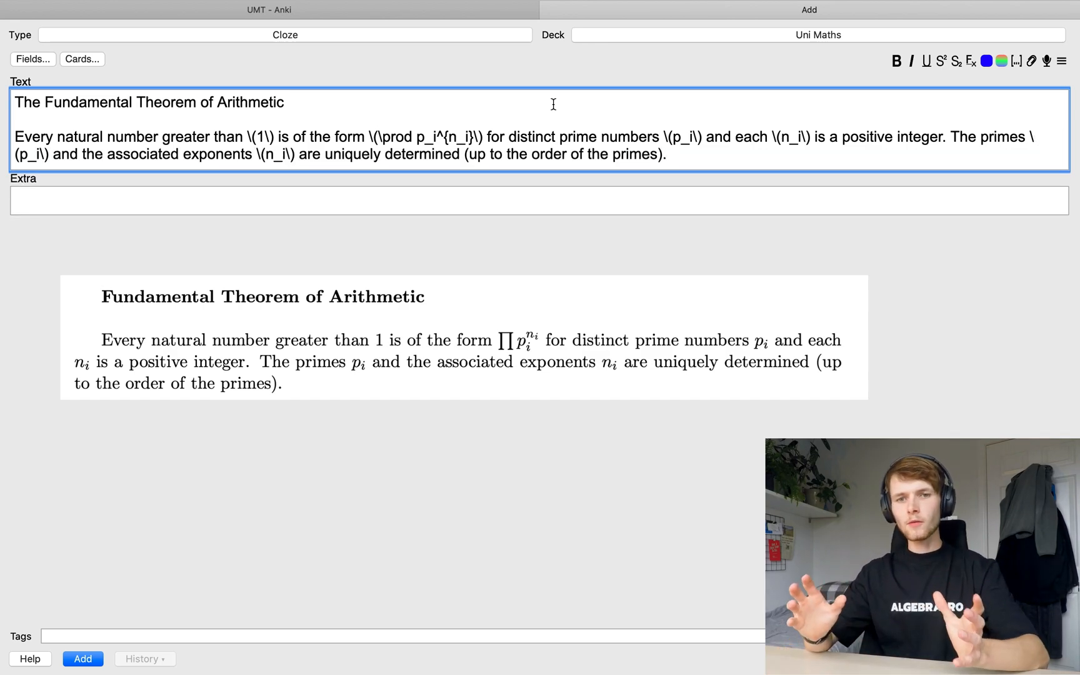
mouse_move(348, 114)
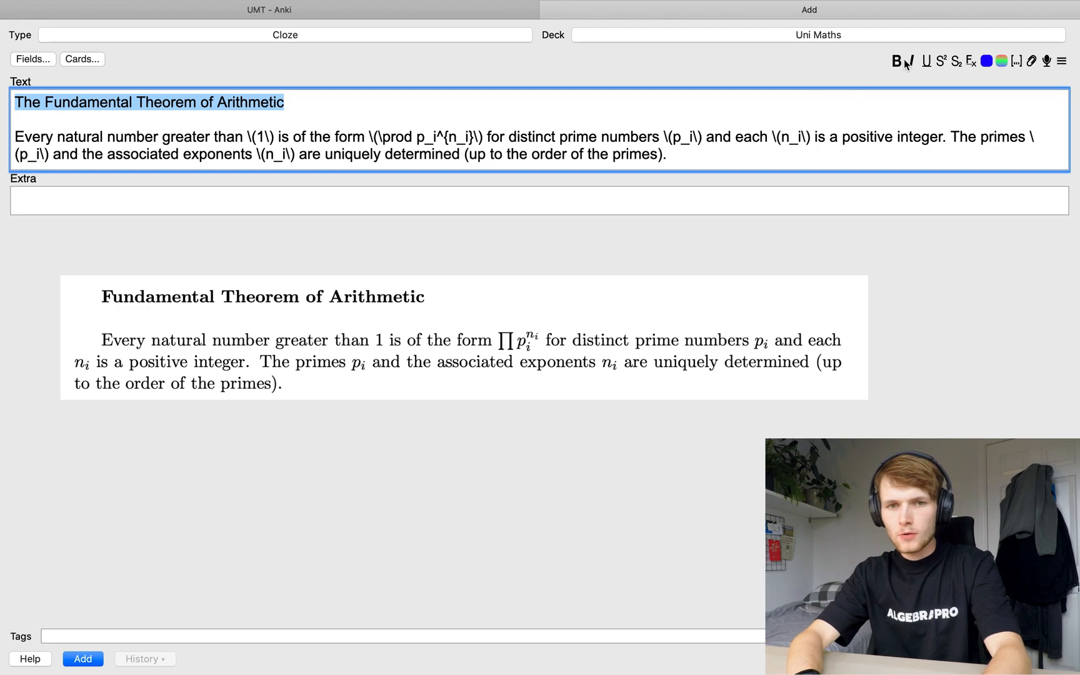
click(895, 62)
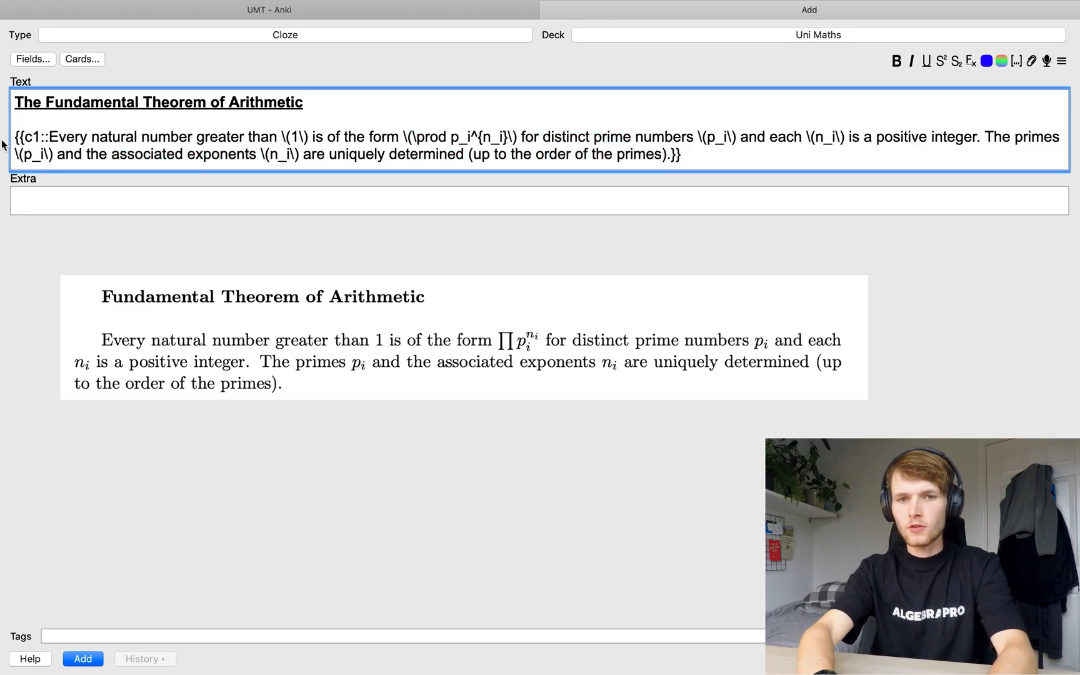
mouse_move(225, 180)
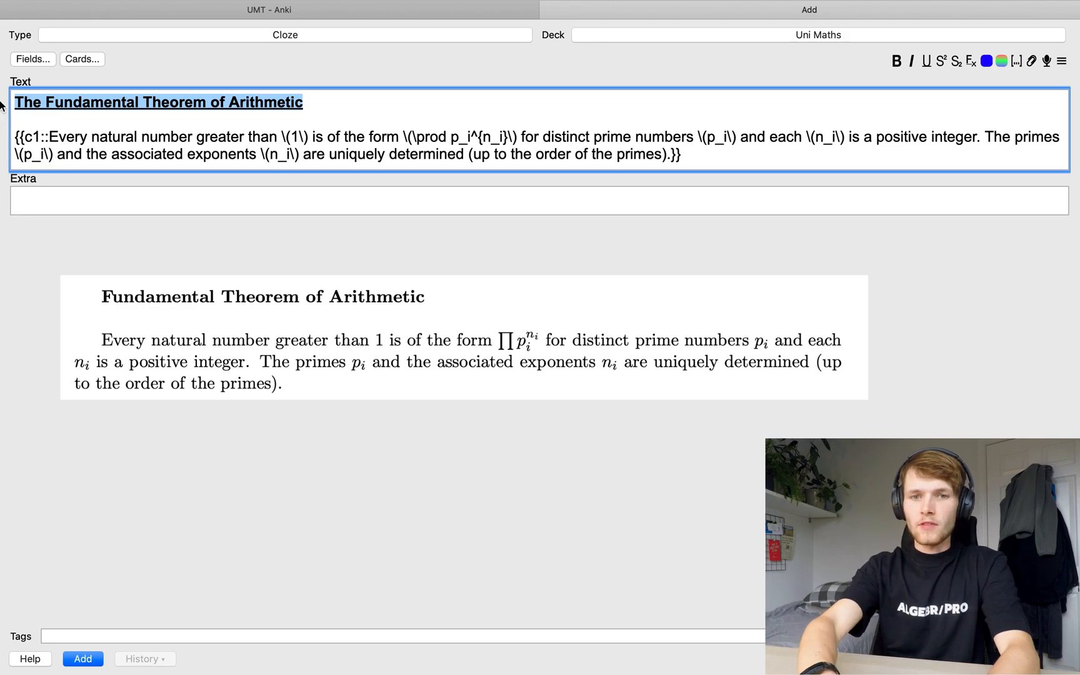
Preview the generated cloze cards in the Card Types window, then close it
click(82, 58)
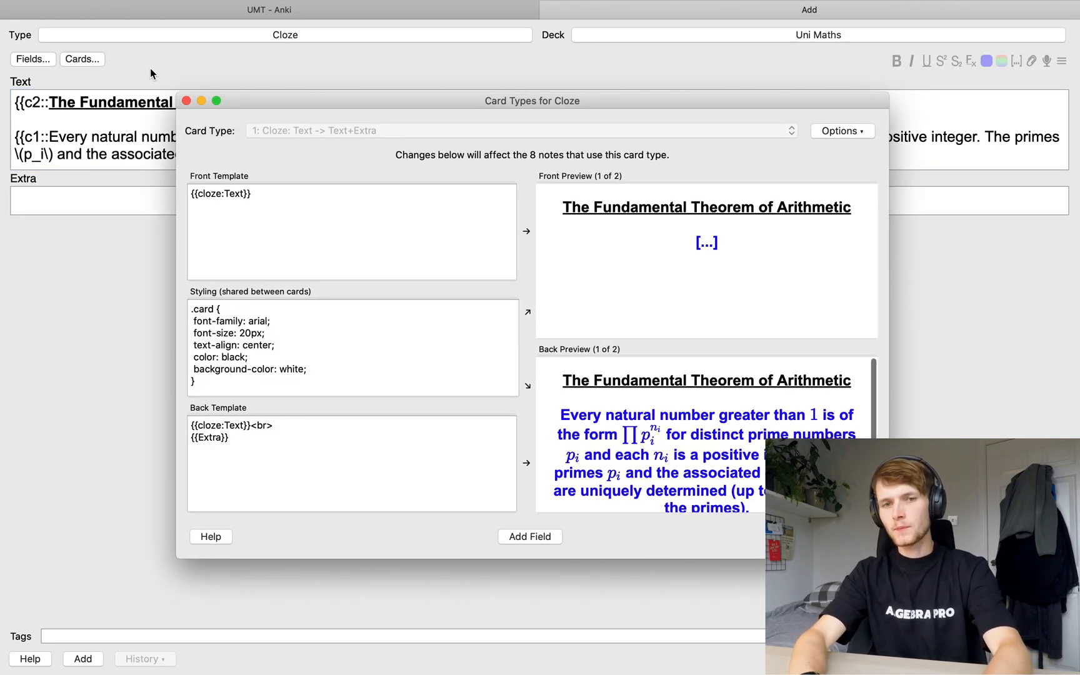
scroll(down, 3)
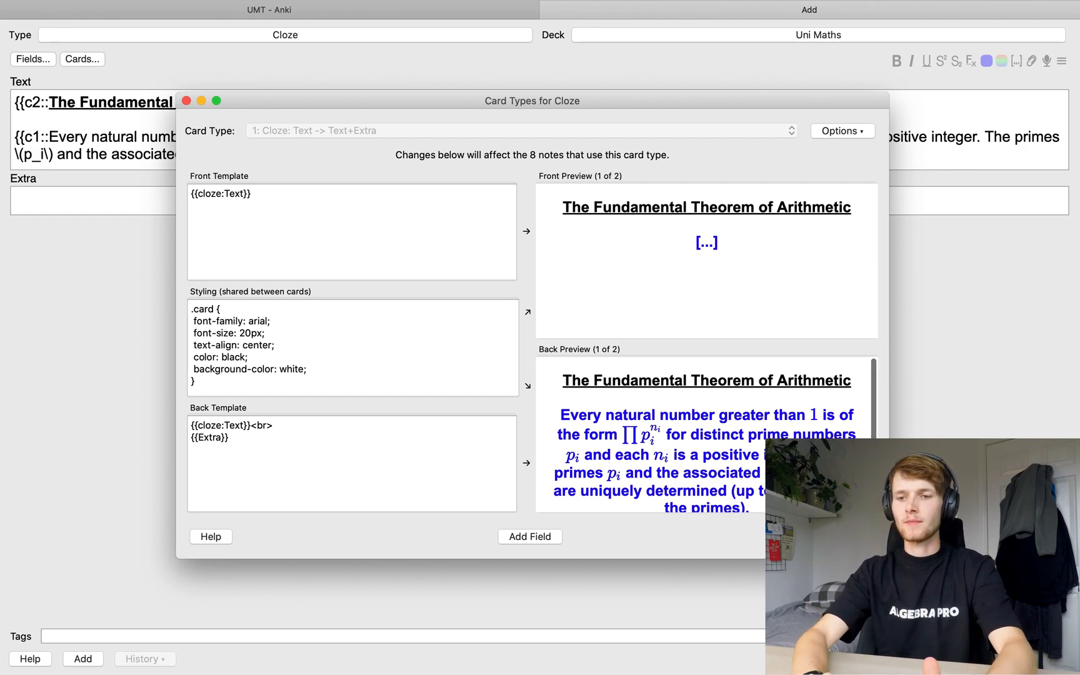
click(186, 100)
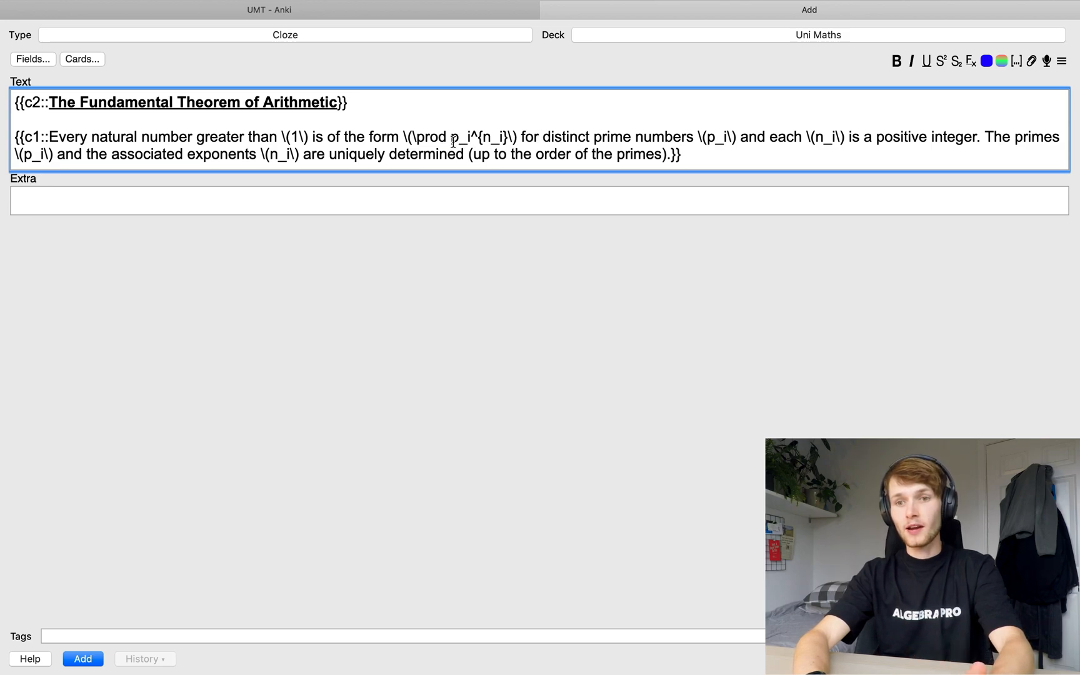
mouse_move(522, 300)
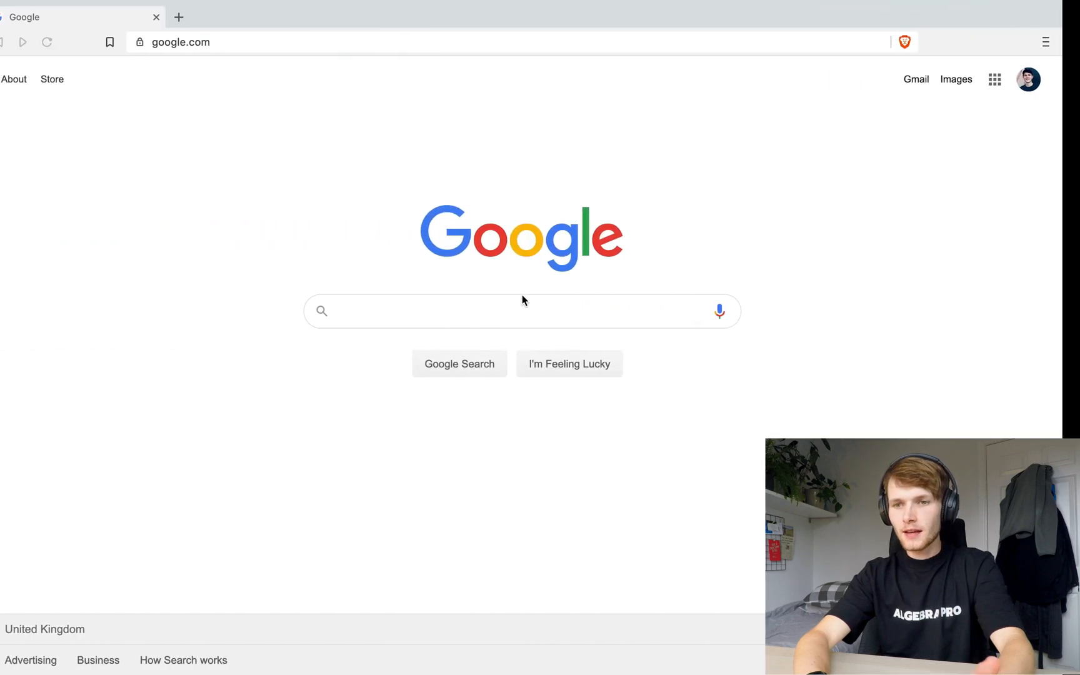
Search Google Images for 'peas' and copy one pea picture
text(peas)
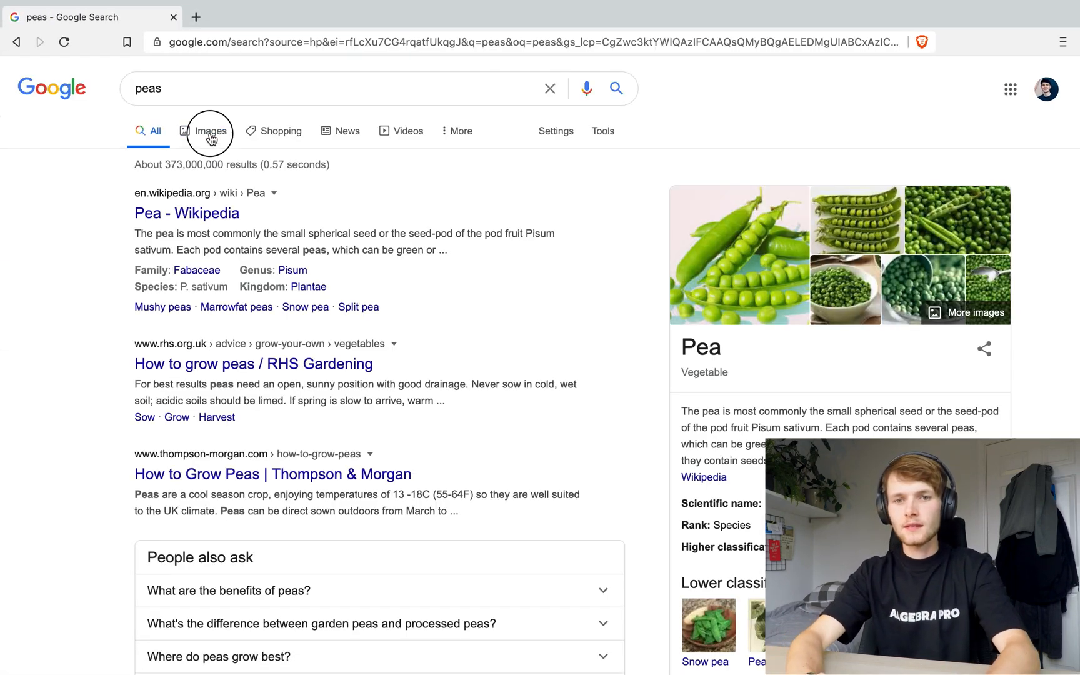
click(210, 131)
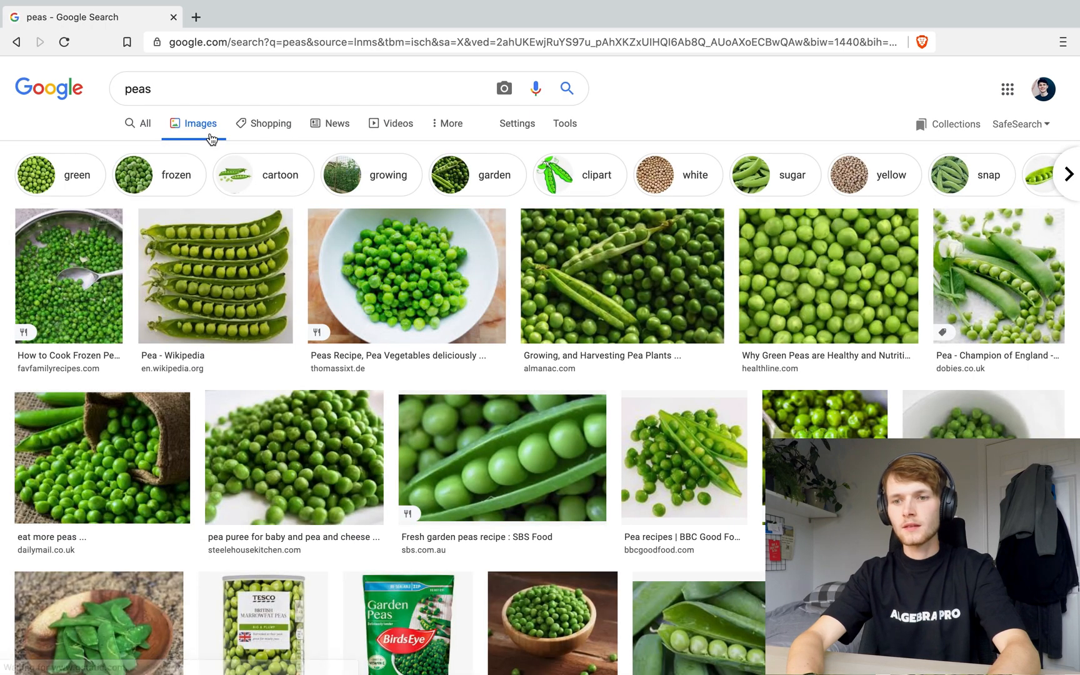
right_click(827, 275)
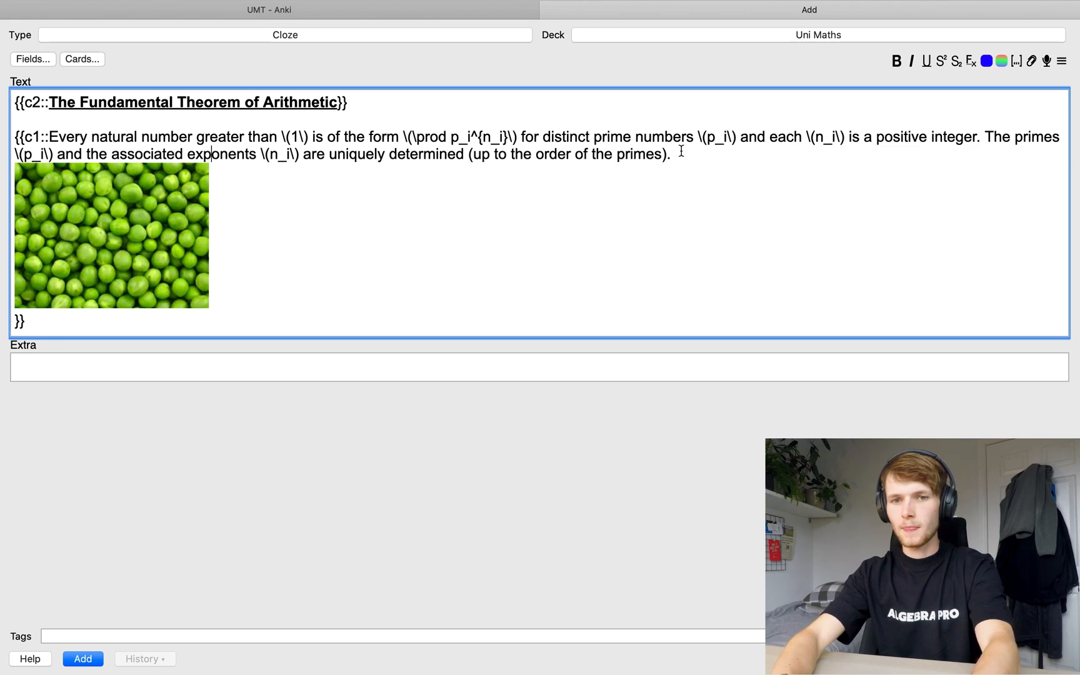
Tag the note Algebra and add it to the deck
text(Algebra)
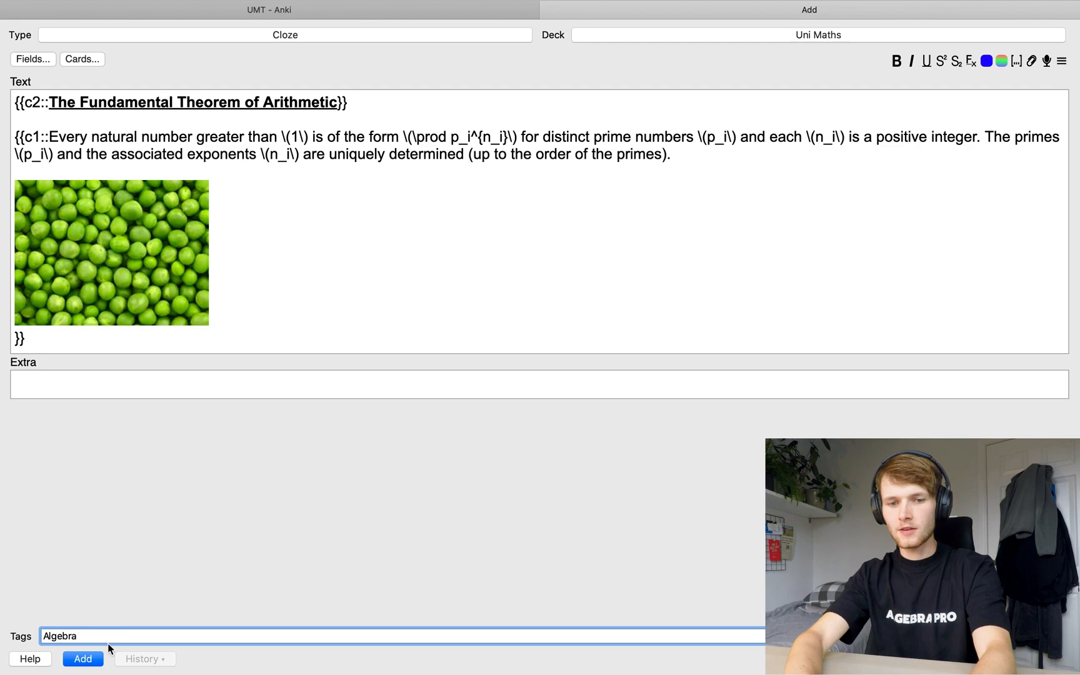
click(83, 659)
text(Suppose that \(f:A\to B\) and \(g: B\to C\) are maps, so that \( g \circ f: A\to)
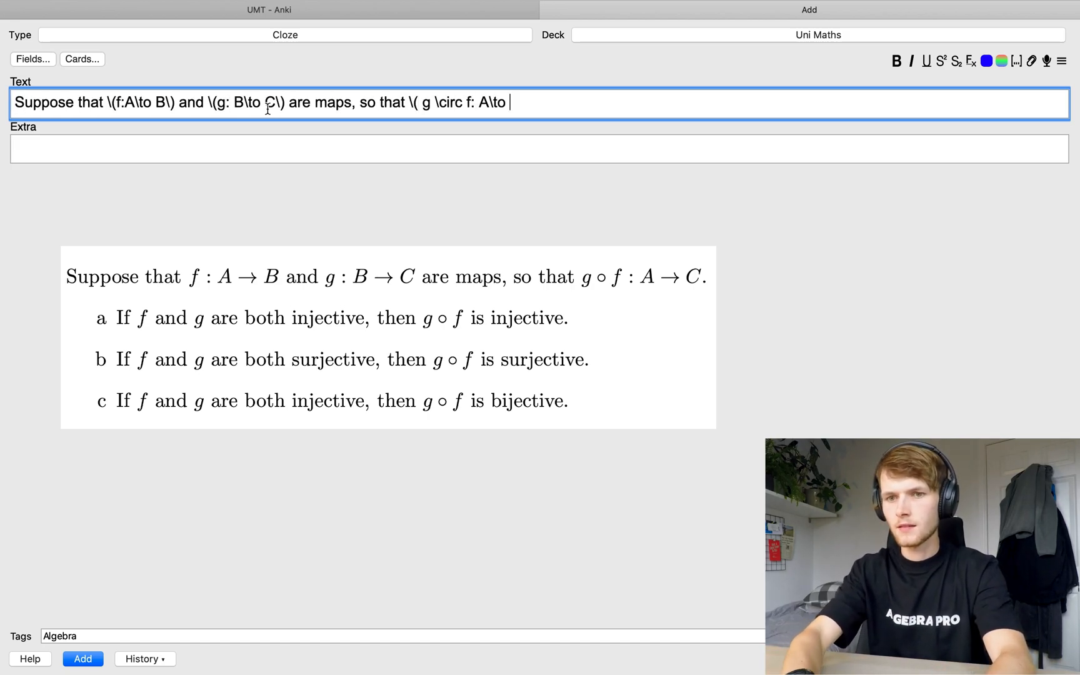
Finish the LaTeX statement that g∘f is injective and write the title 'Composition of Injective Maps'
text(C\). Then if \(f\) and \(g\) are both injective, then \(g\circ f \) is injective.)
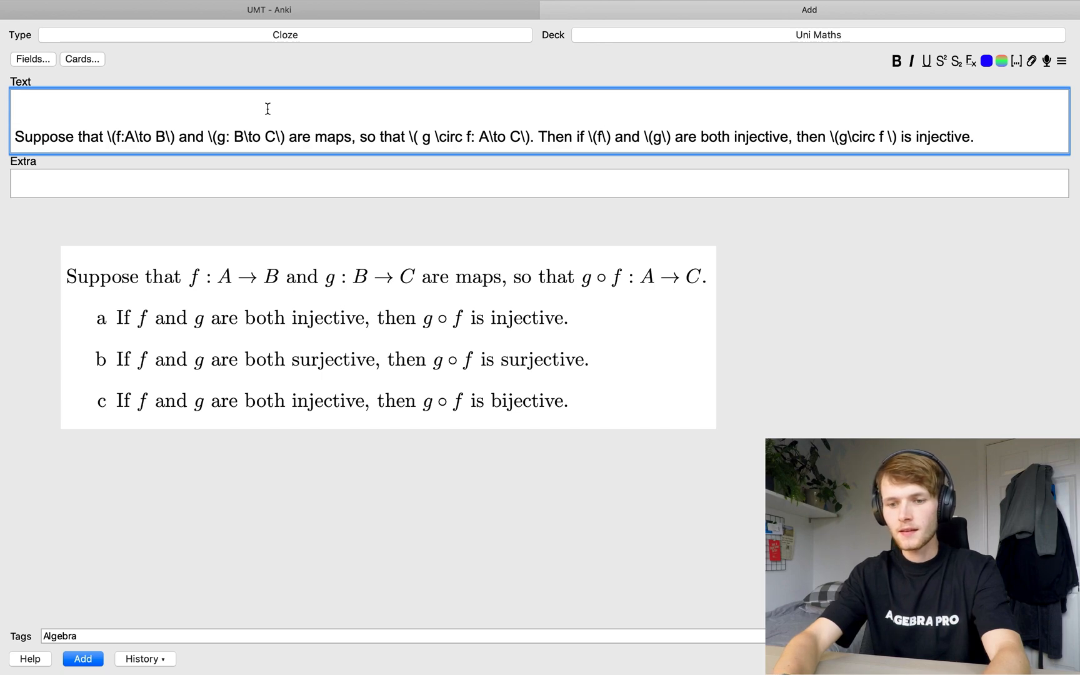
text(Compos)
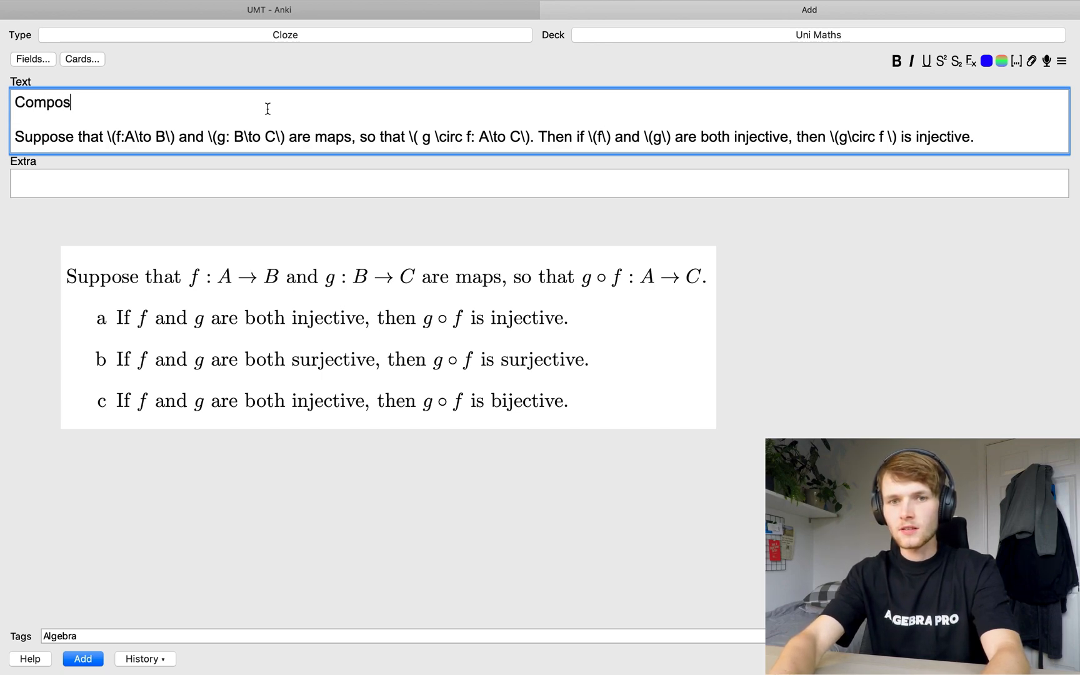
text(ition of In)
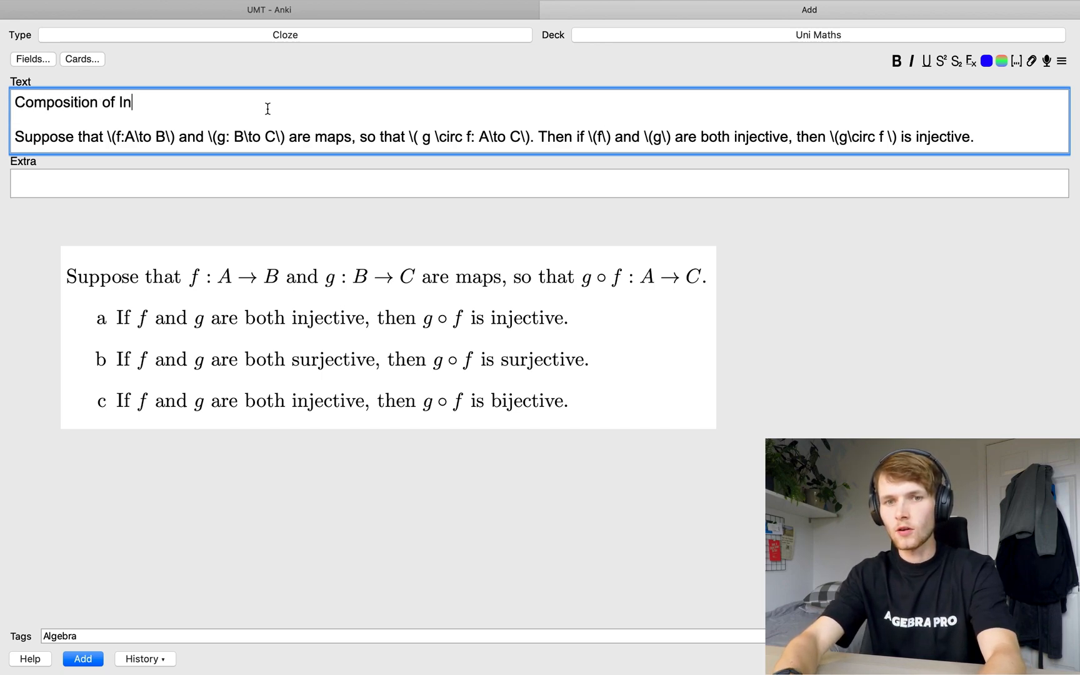
text(jective Maps}})
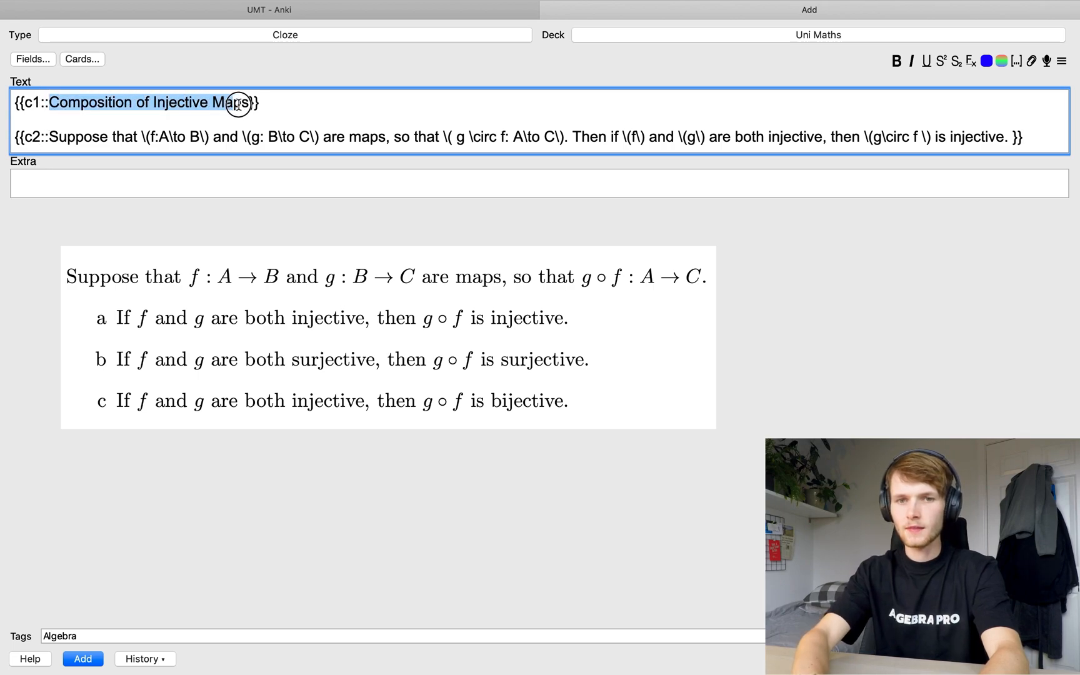
mouse_move(1026, 19)
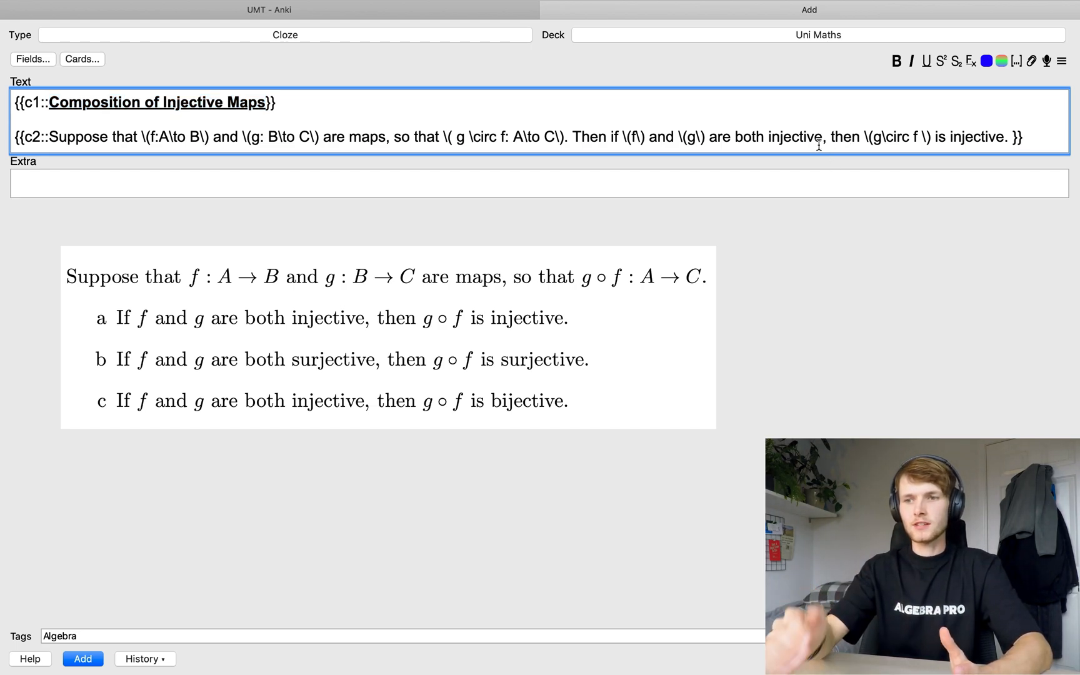
key(Backspace)
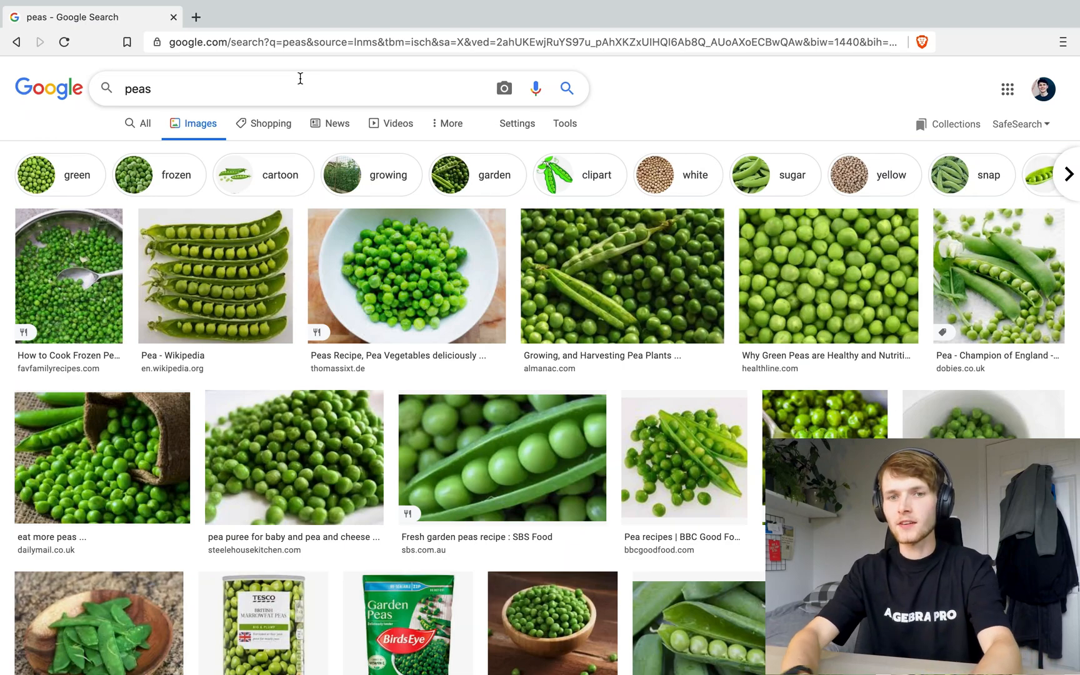
Search Google for 'wikipedia injective maps' and open the Injective function Wikipedia article
text(wikipedia injective map)
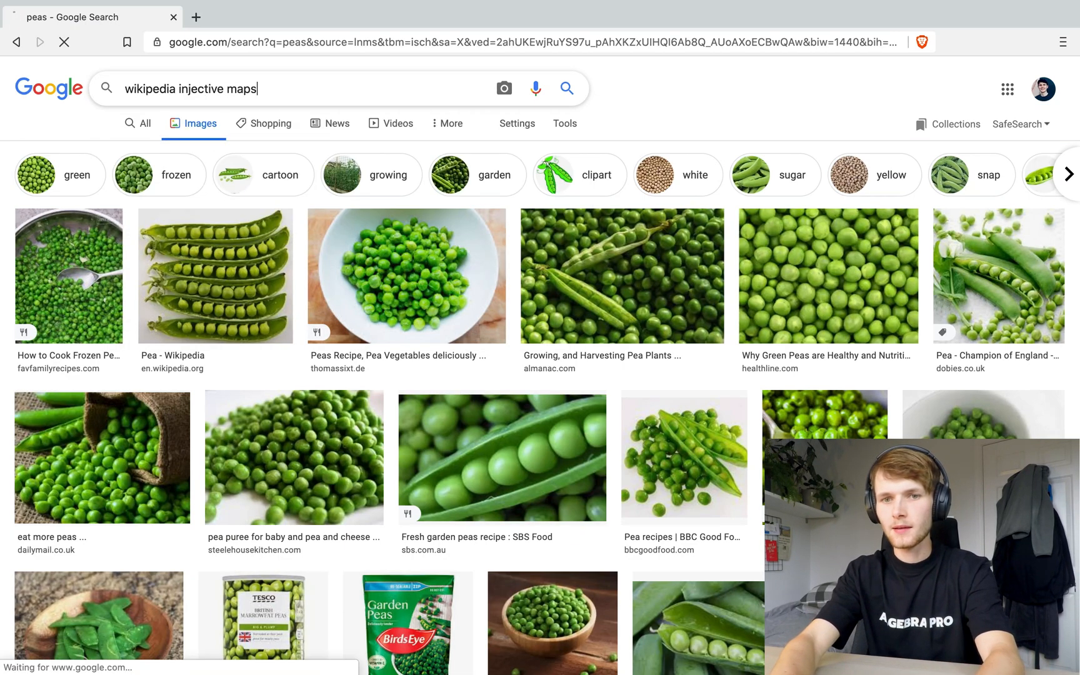
key(Return)
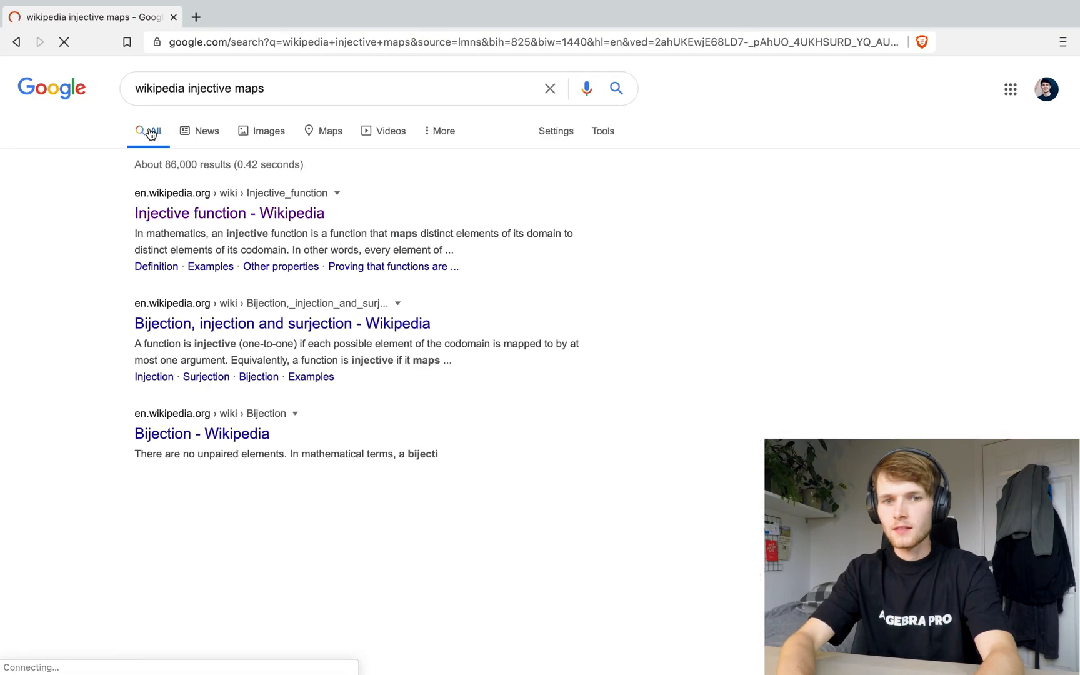
click(220, 213)
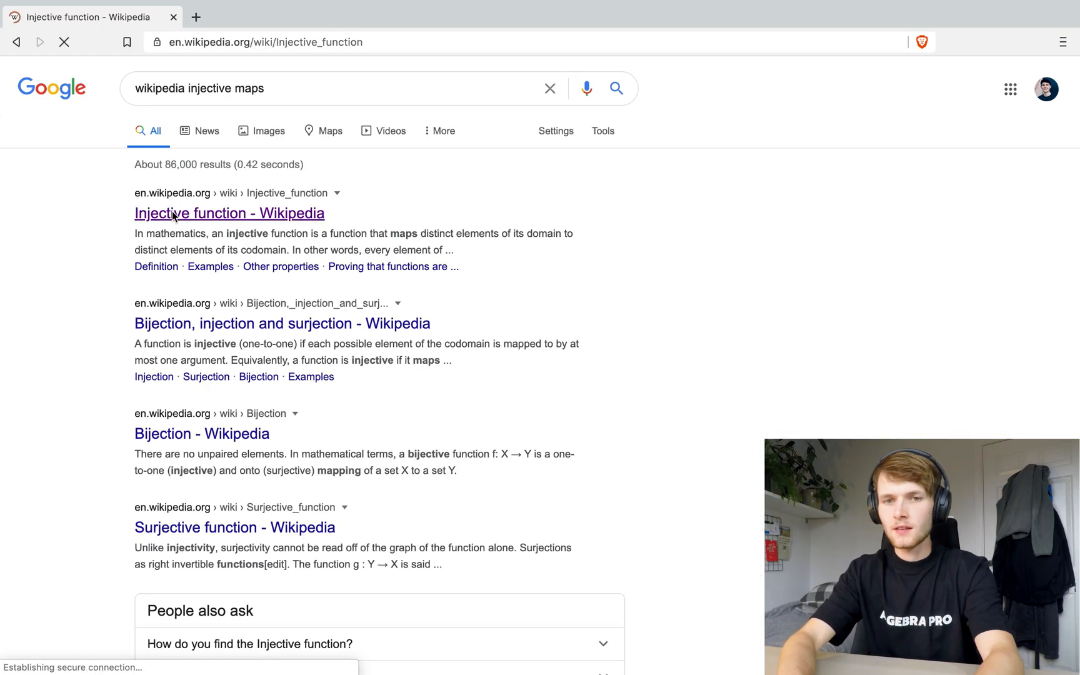
click(229, 212)
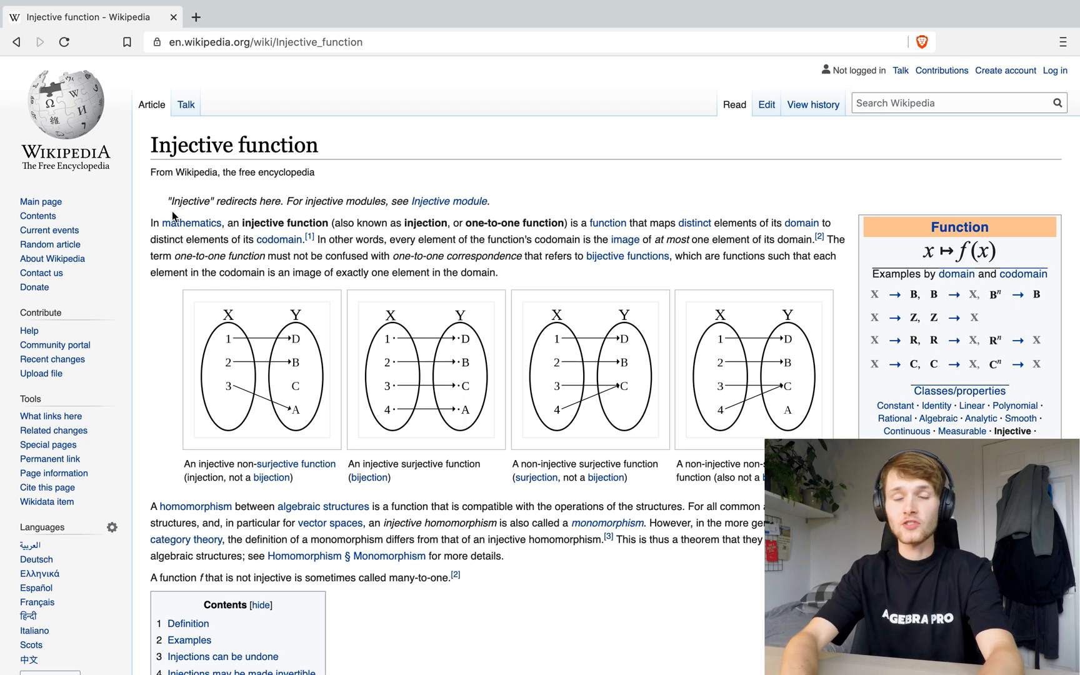
mouse_move(475, 354)
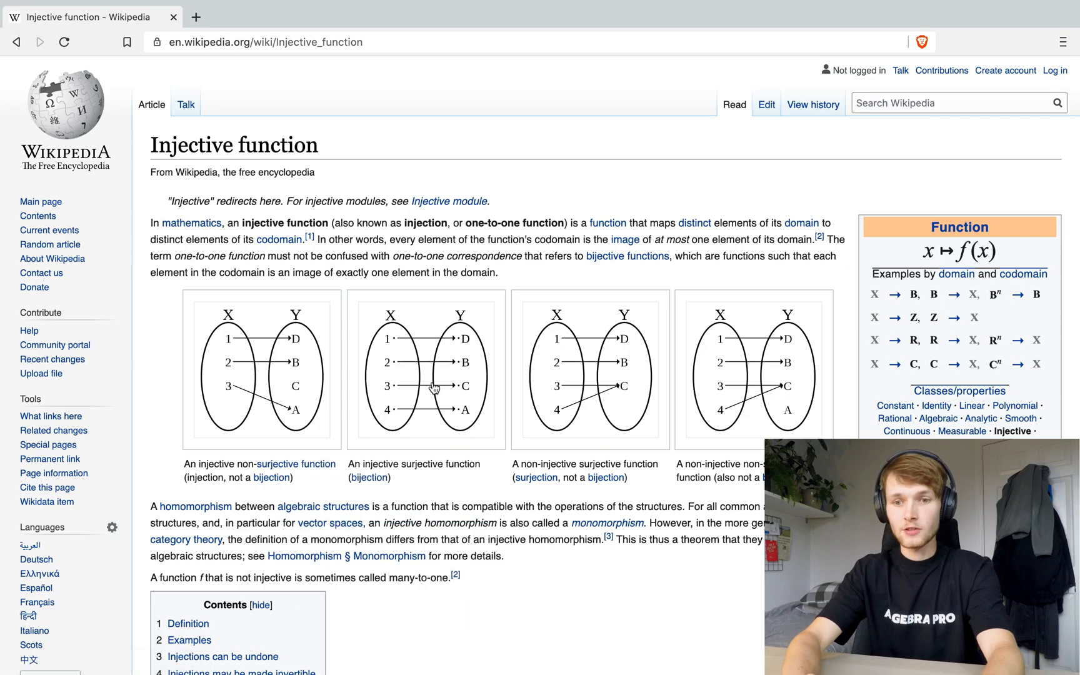
mouse_move(423, 383)
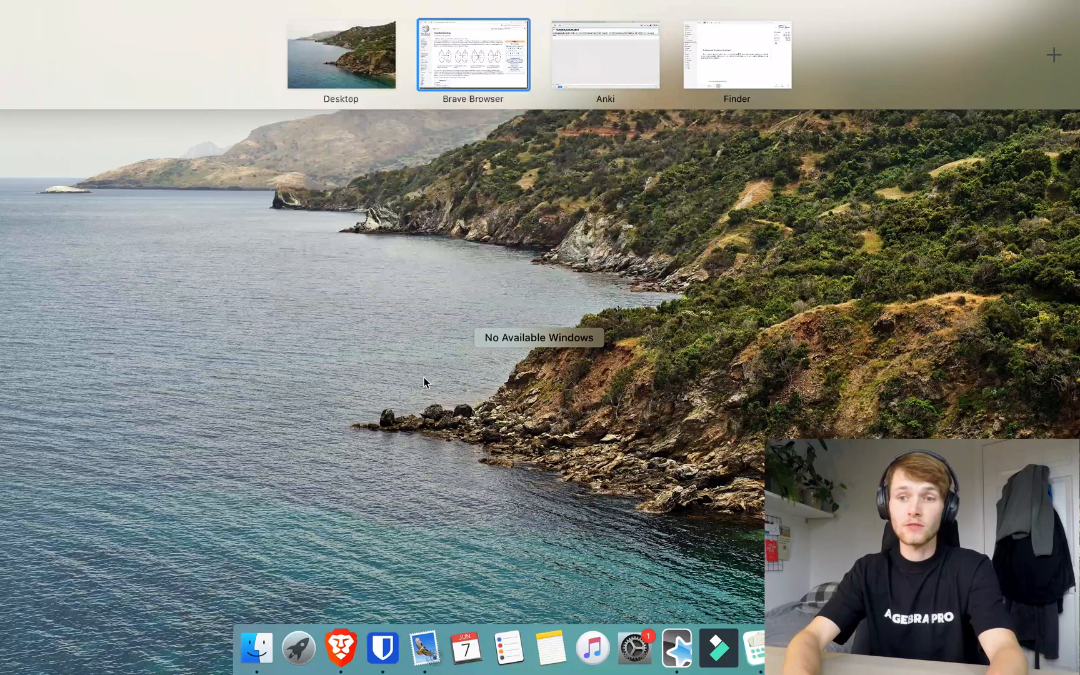
Back in Anki, paste the injective function diagram into the c2 statement and add the note
click(604, 53)
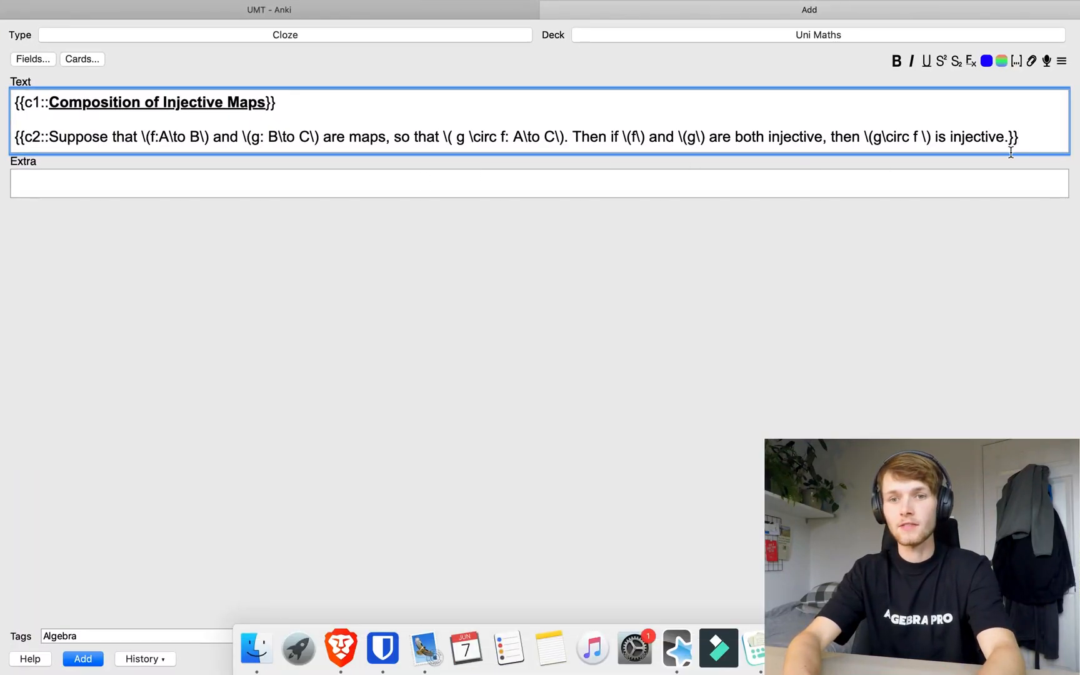
key(Return)
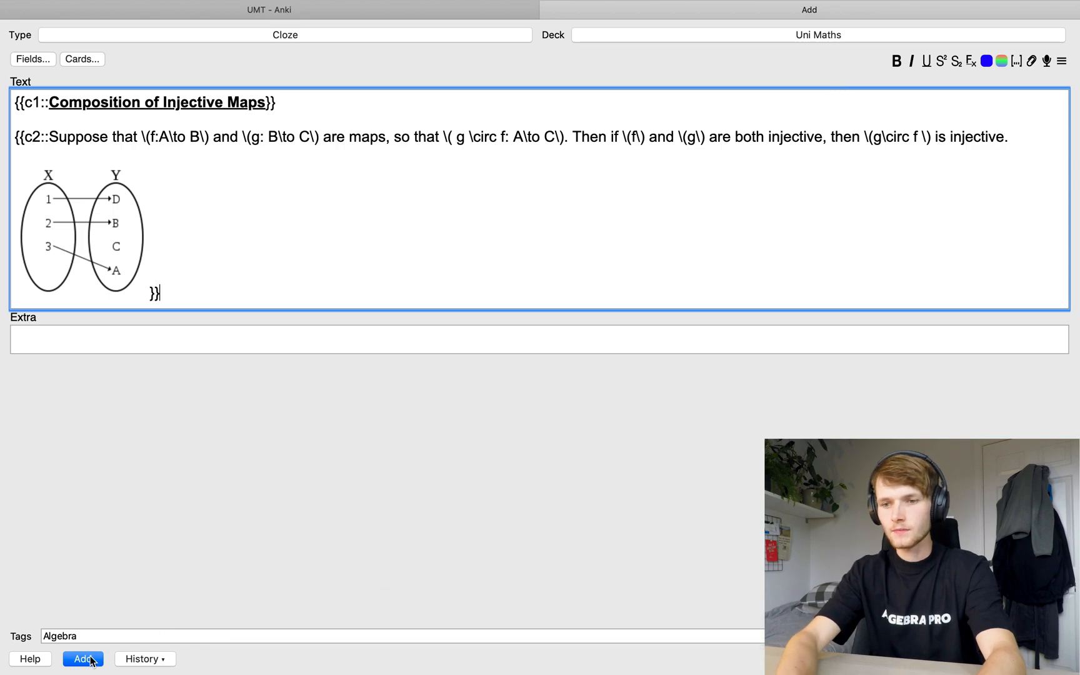
click(83, 658)
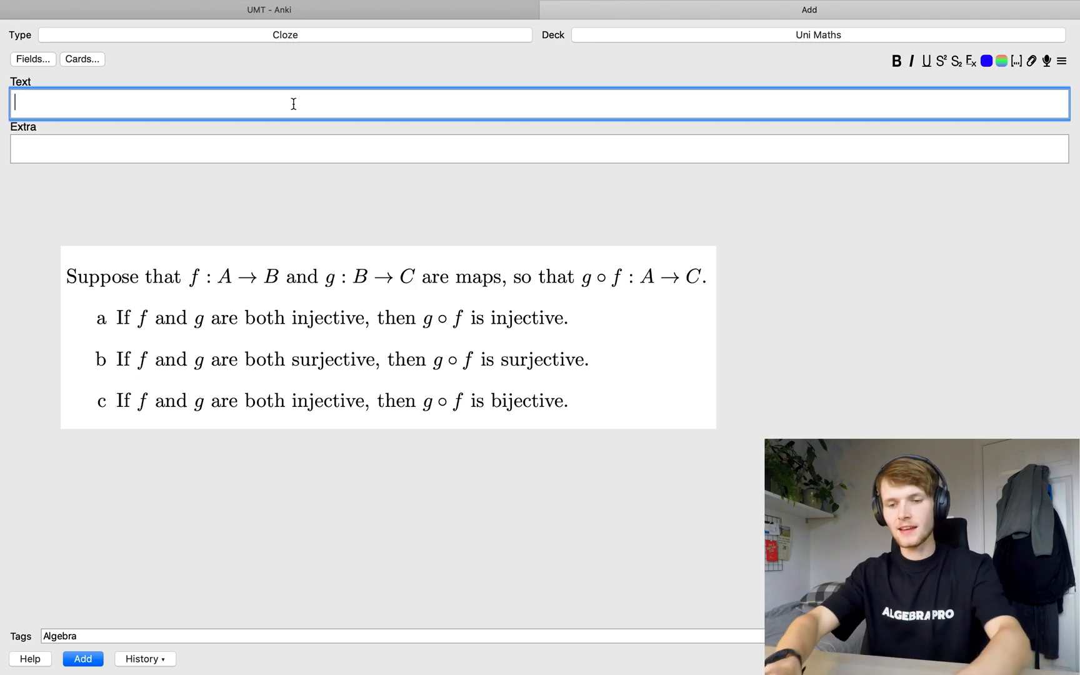
Write 'The composition of two injective maps is injective.' and cloze the word injective as c1
text(The compoisit)
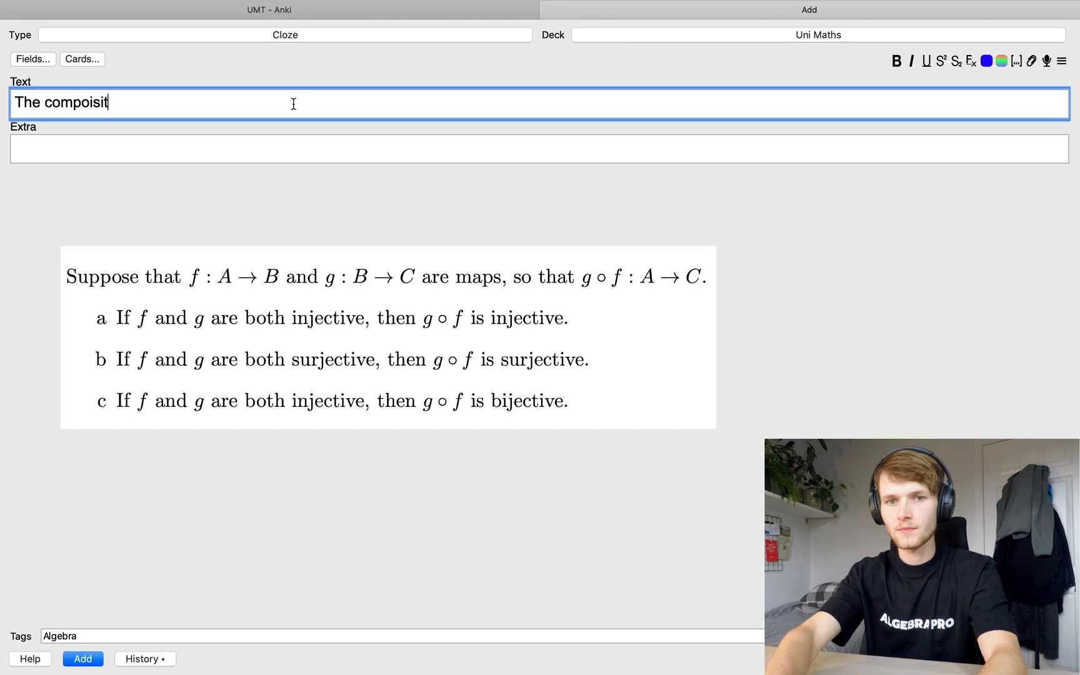
key(backspace)
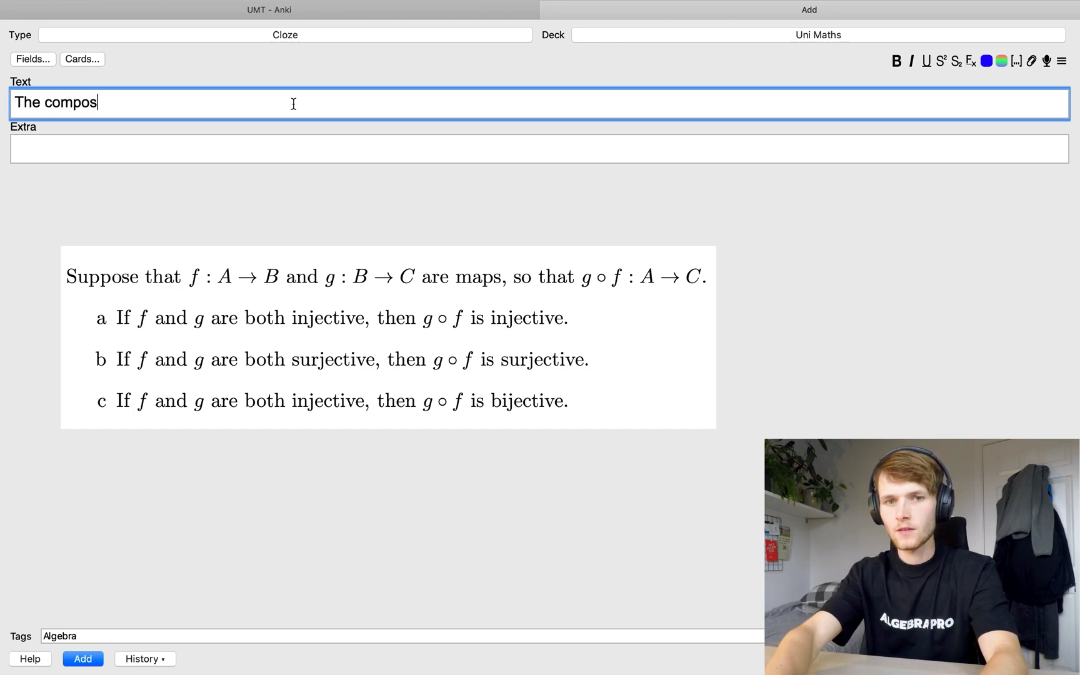
text(ition of tw)
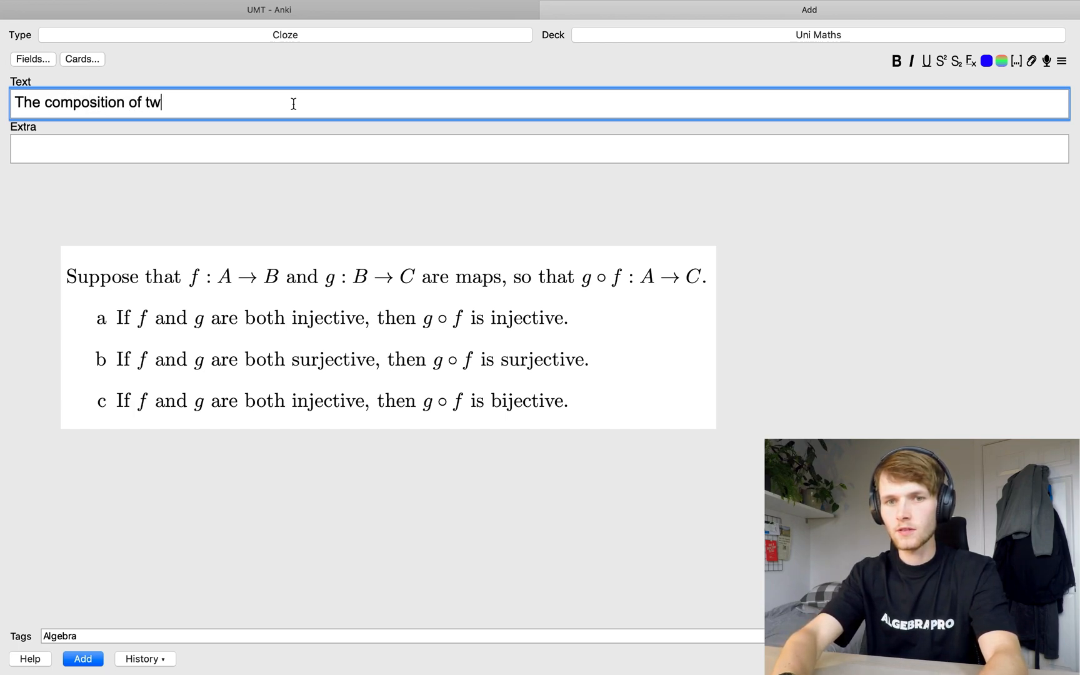
text(o injective maps i)
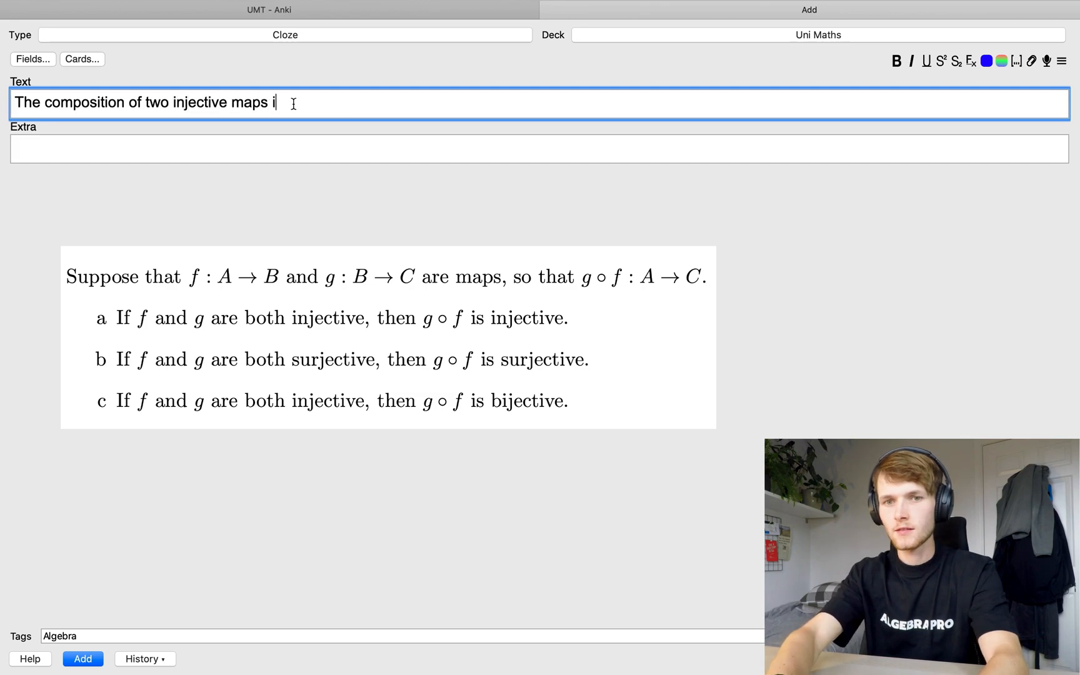
text(s injective.)
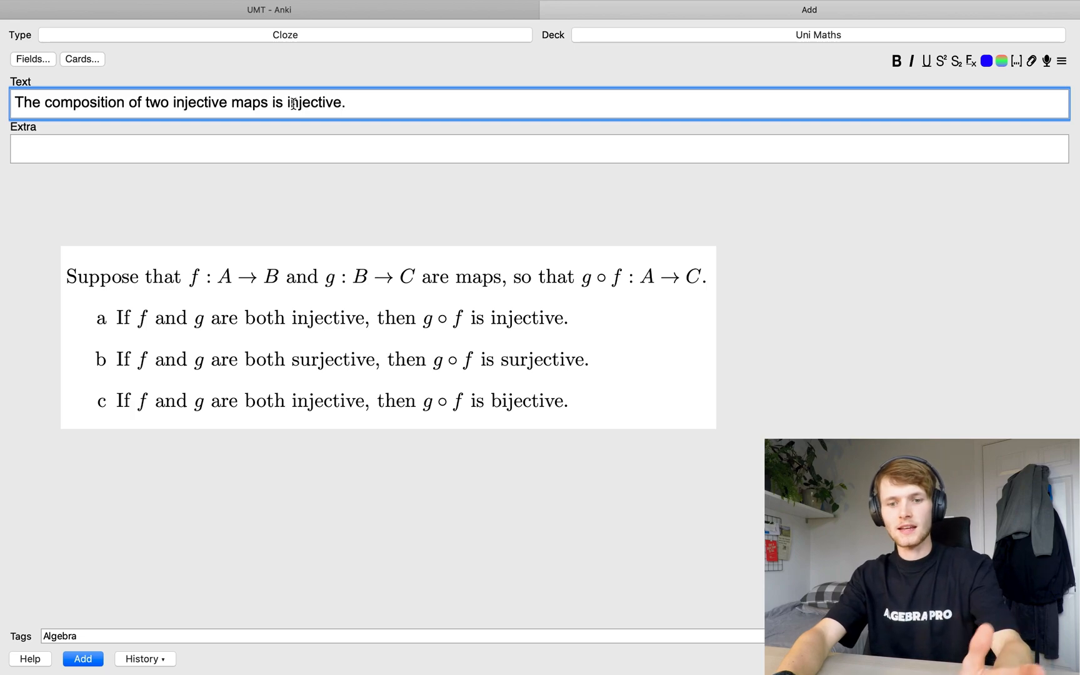
double_click(315, 102)
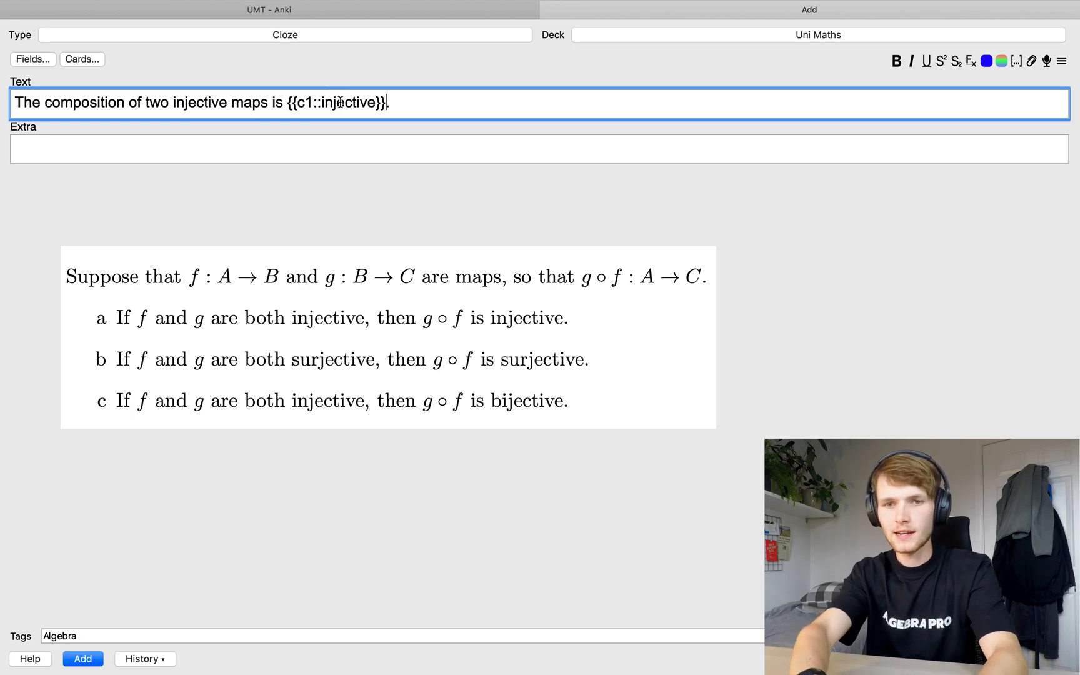
click(82, 58)
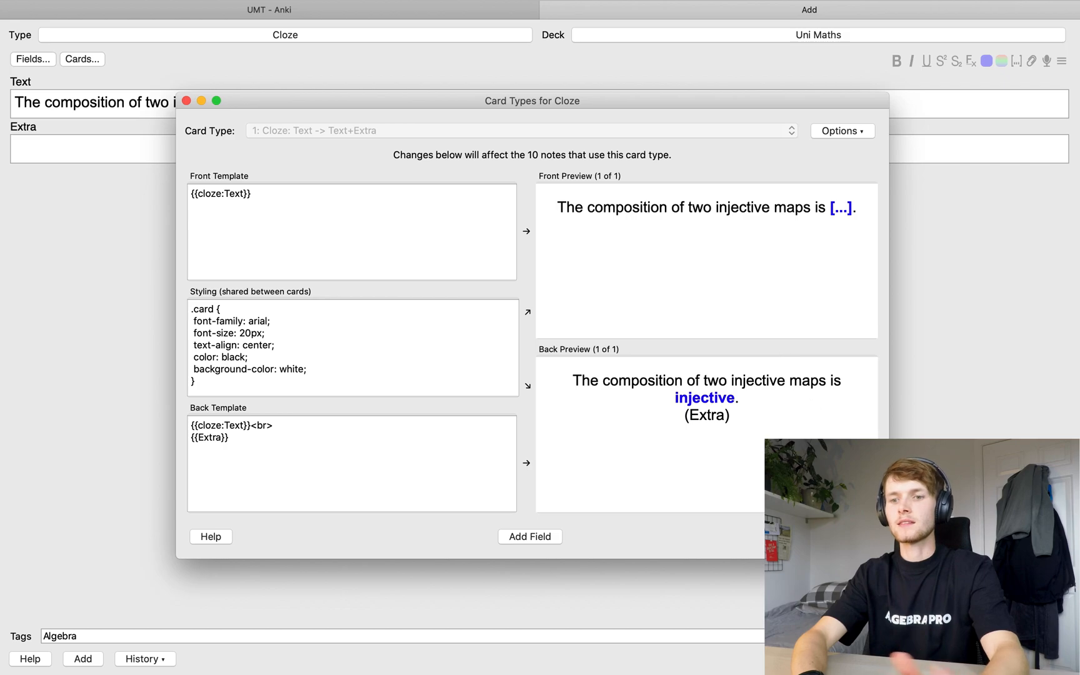
Close the card preview and copy the Composition of Maps JPG from the desktop
click(185, 101)
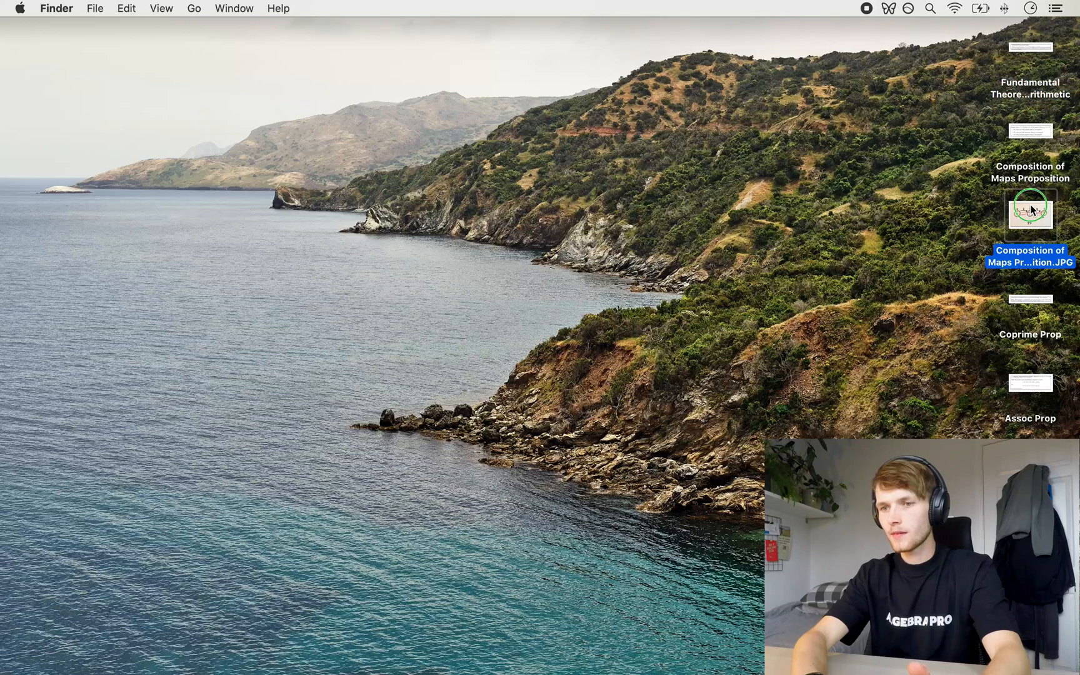
right_click(1029, 213)
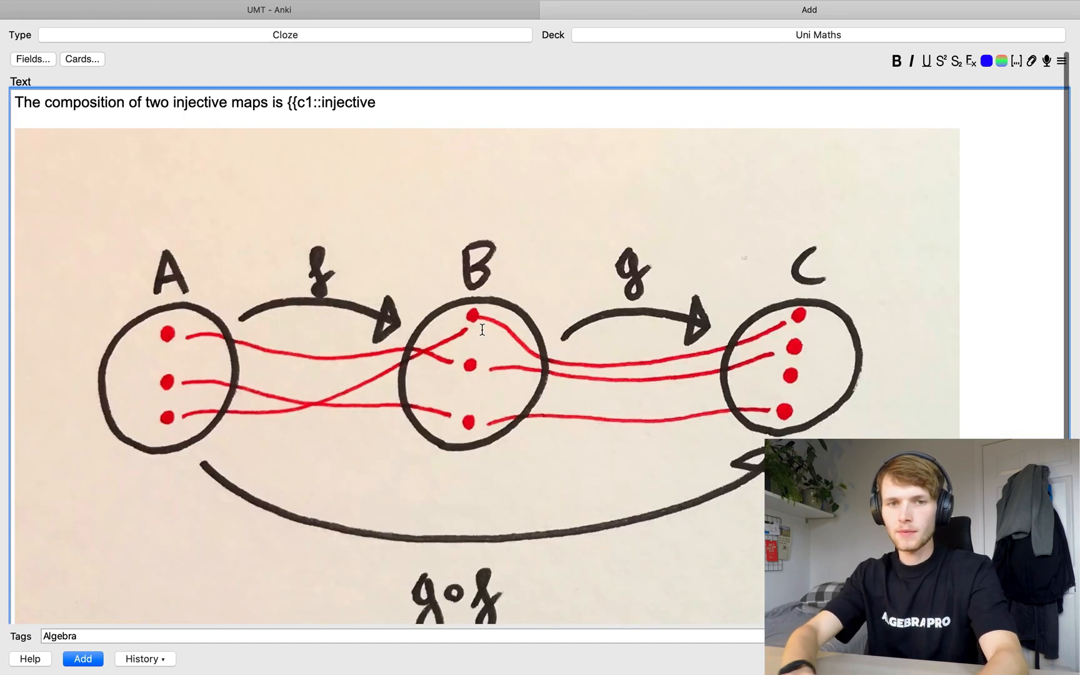
Scroll the Text field to check the pasted hand-drawn g∘f diagram sits inside c1
scroll(down, 3)
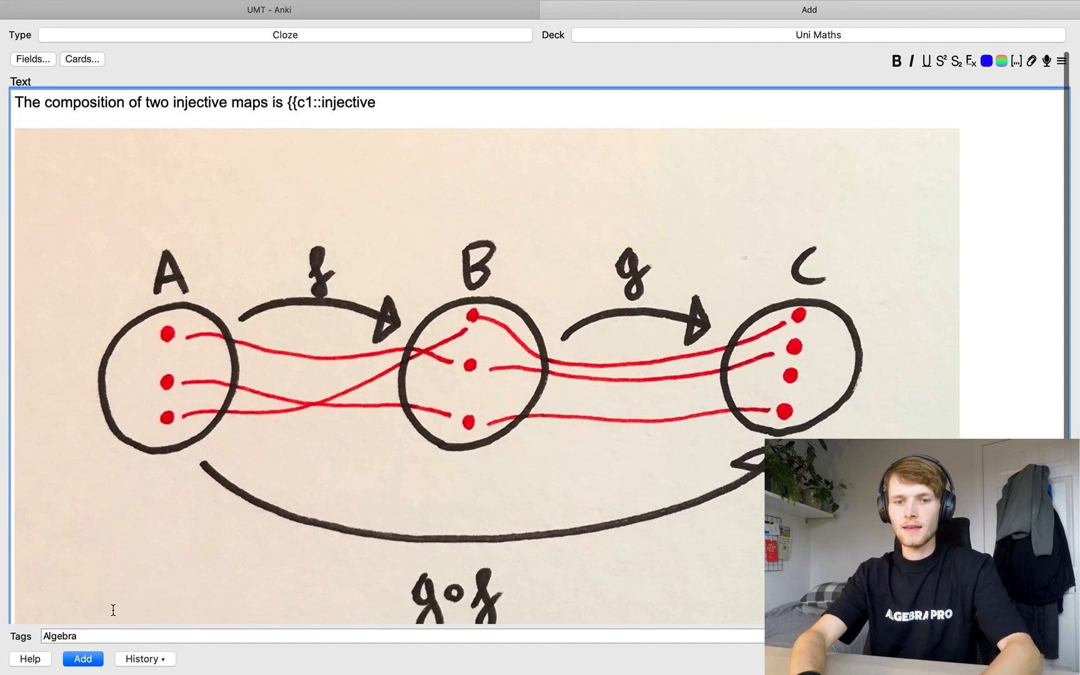
mouse_move(83, 658)
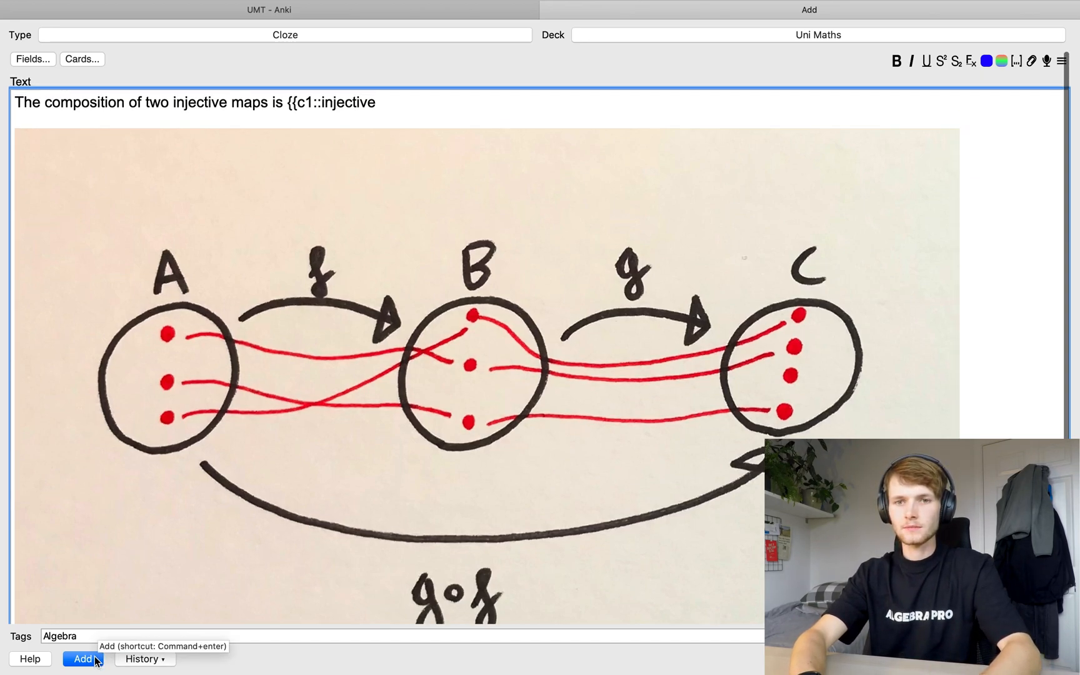